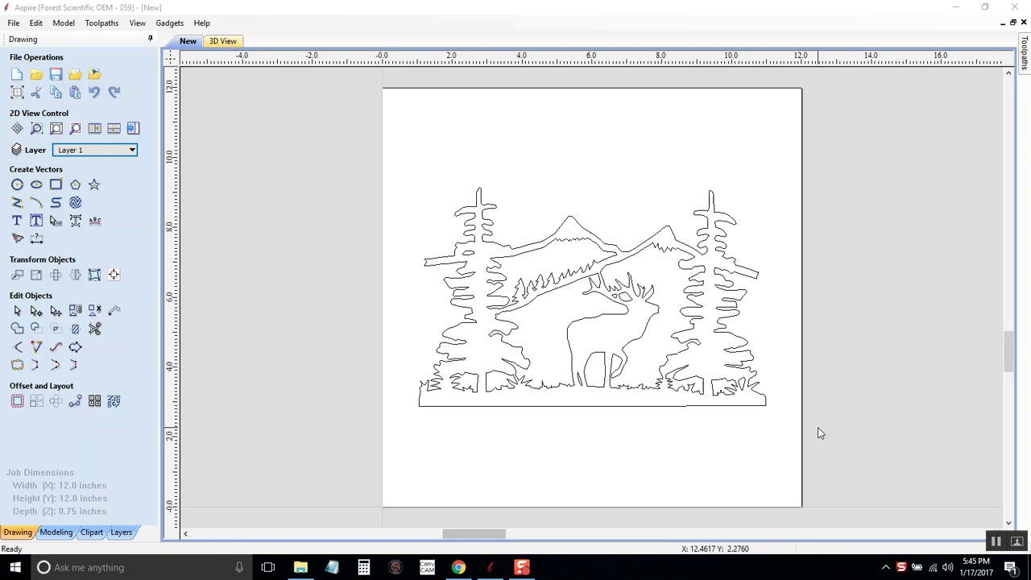
mouse_move(812, 393)
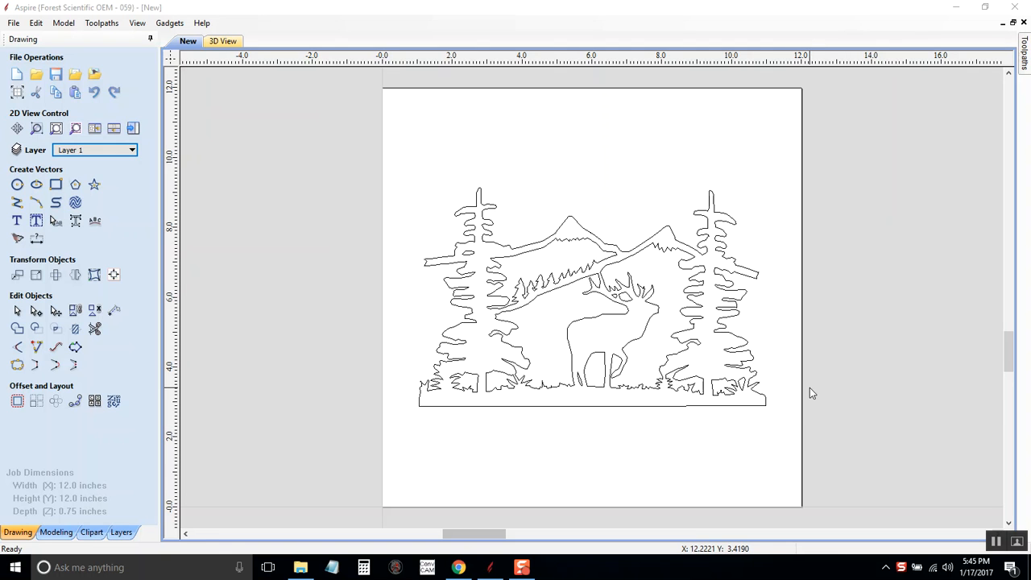
mouse_move(444, 325)
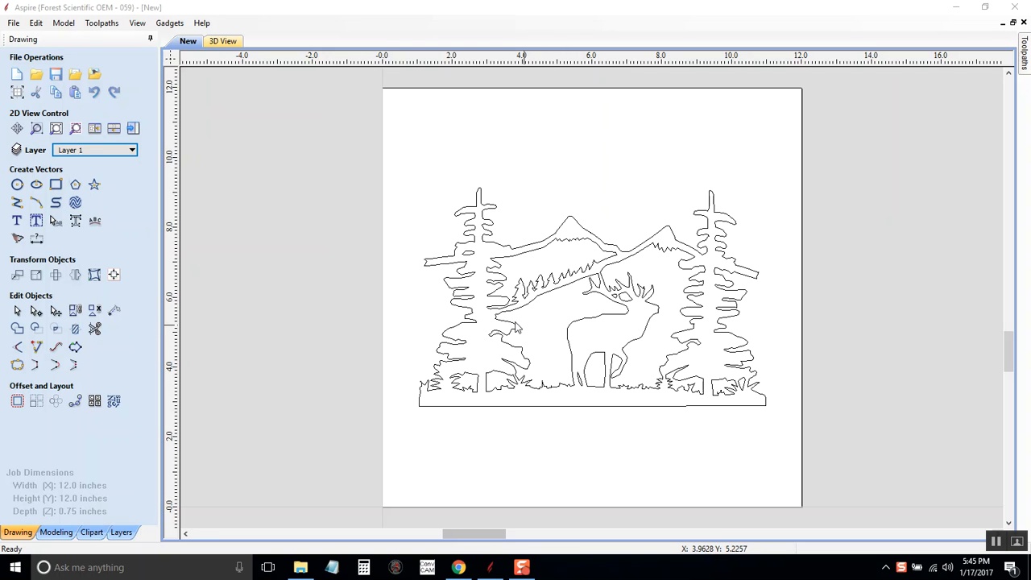
mouse_move(656, 314)
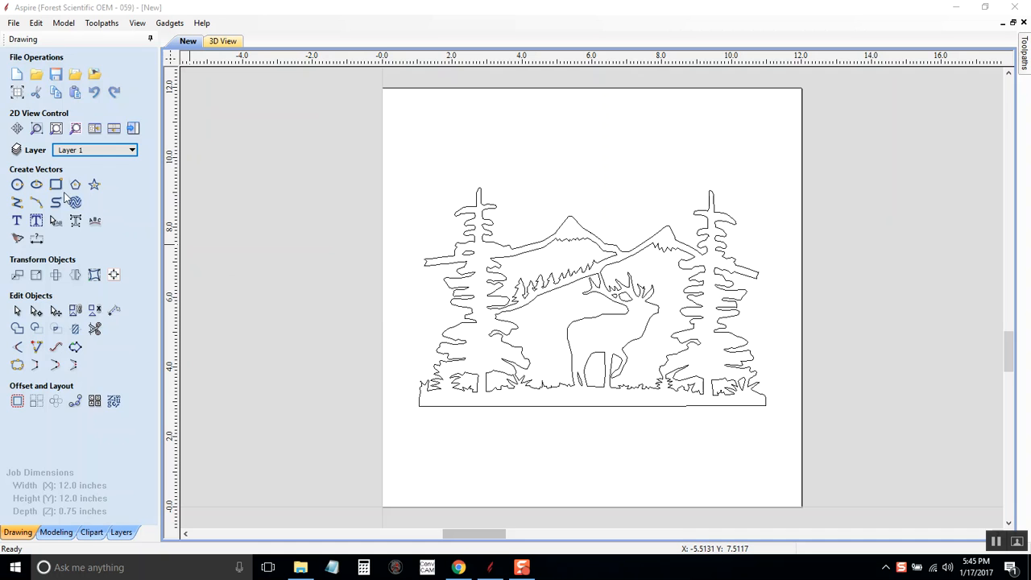
- Draw a roughly 10.7 by 7.5 inch rectangle bordering the elk-and-trees scene
left_click(56, 185)
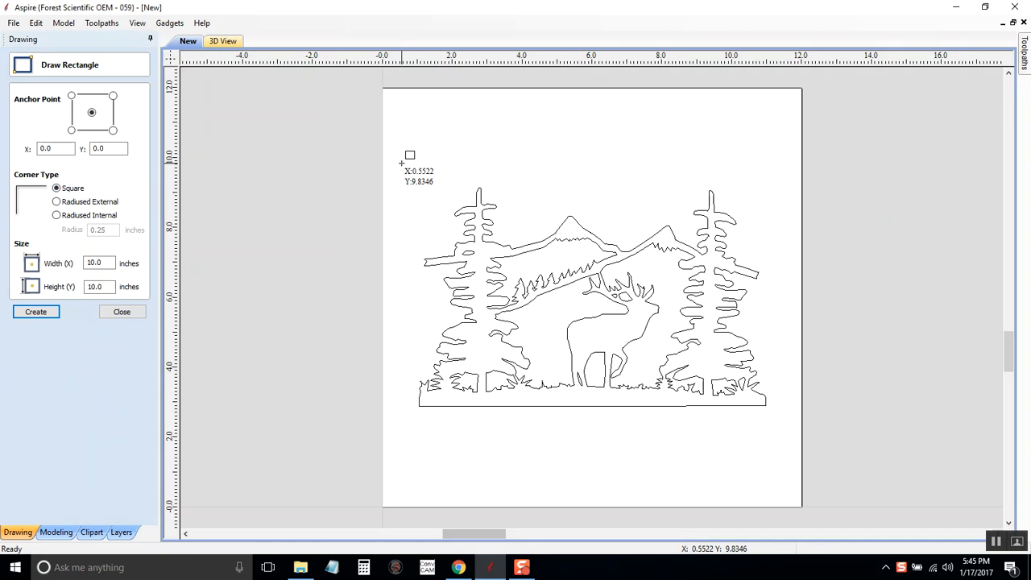
mouse_move(409, 165)
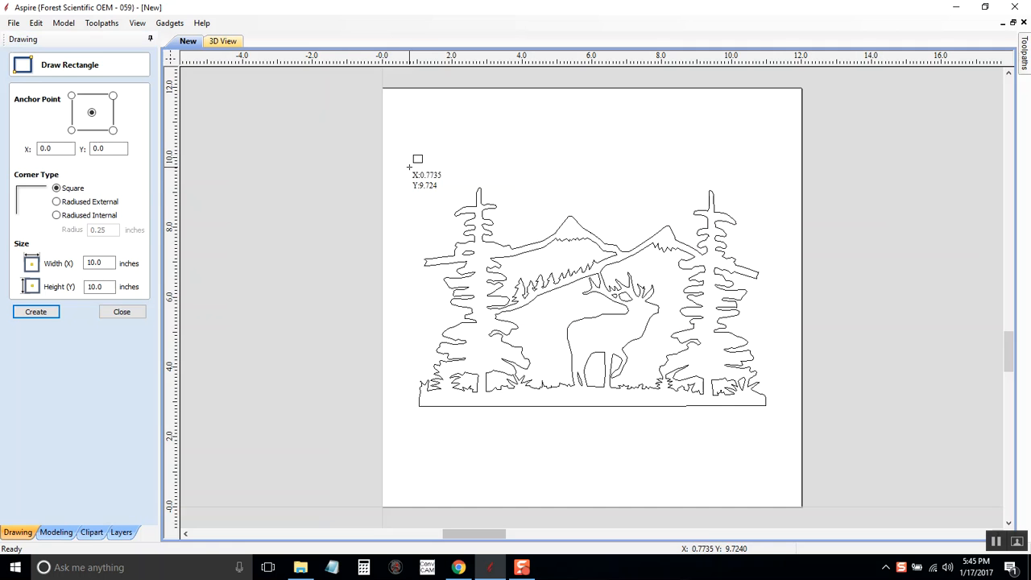
left_click_drag(417, 158, 794, 448)
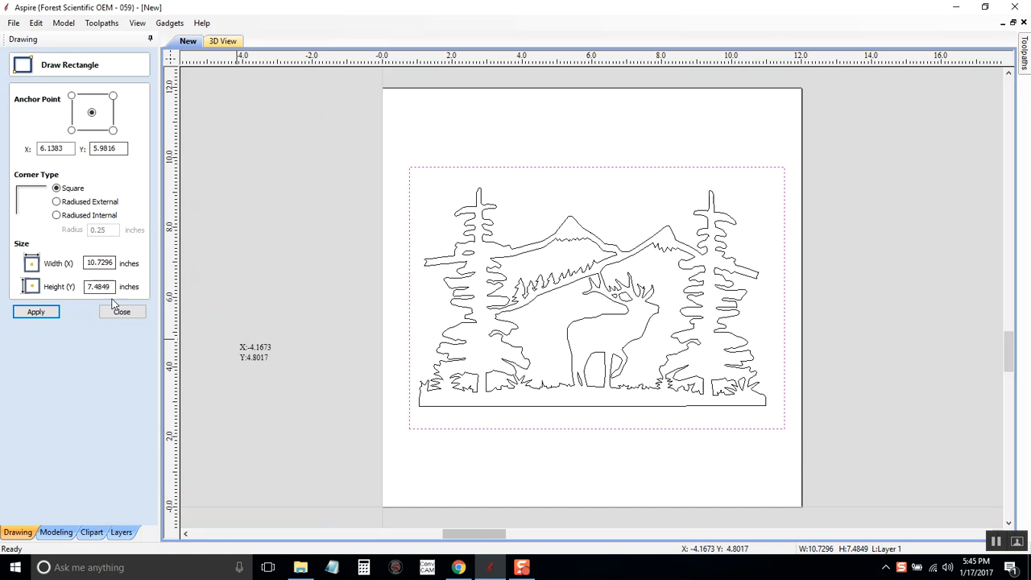
left_click(121, 311)
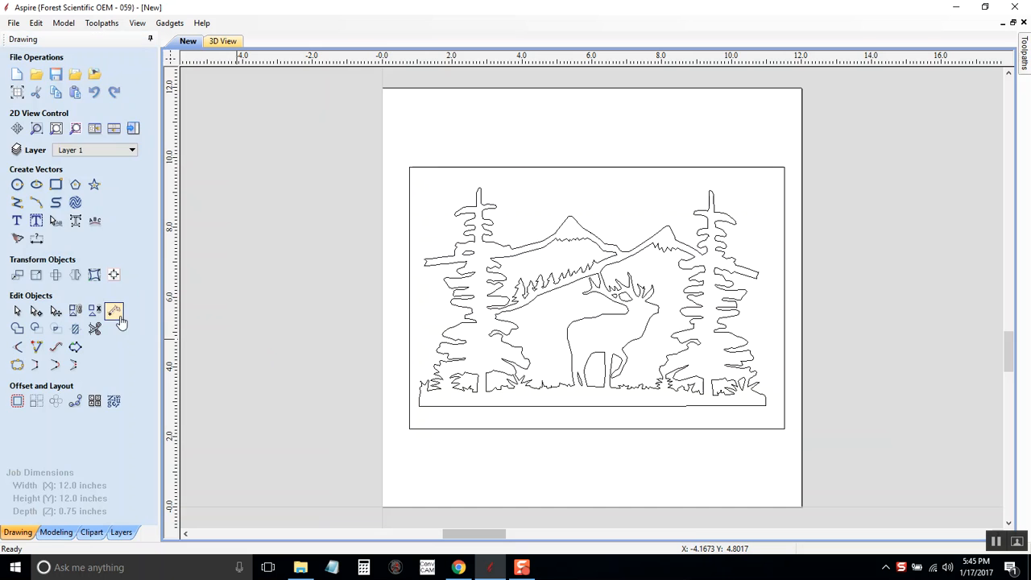
- Select the border rectangle with the design and align it to the material centre
left_click(114, 310)
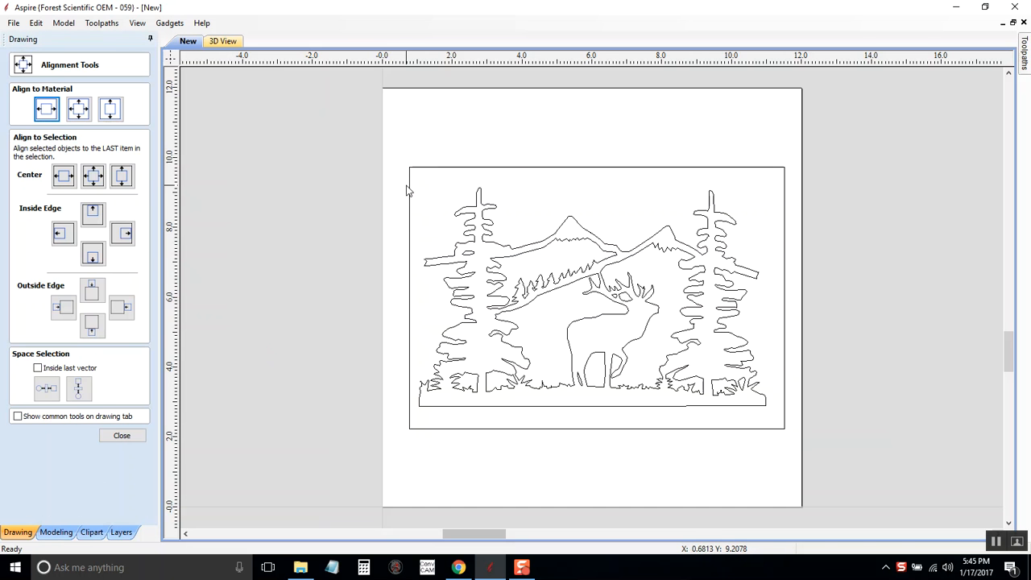
left_click(77, 107)
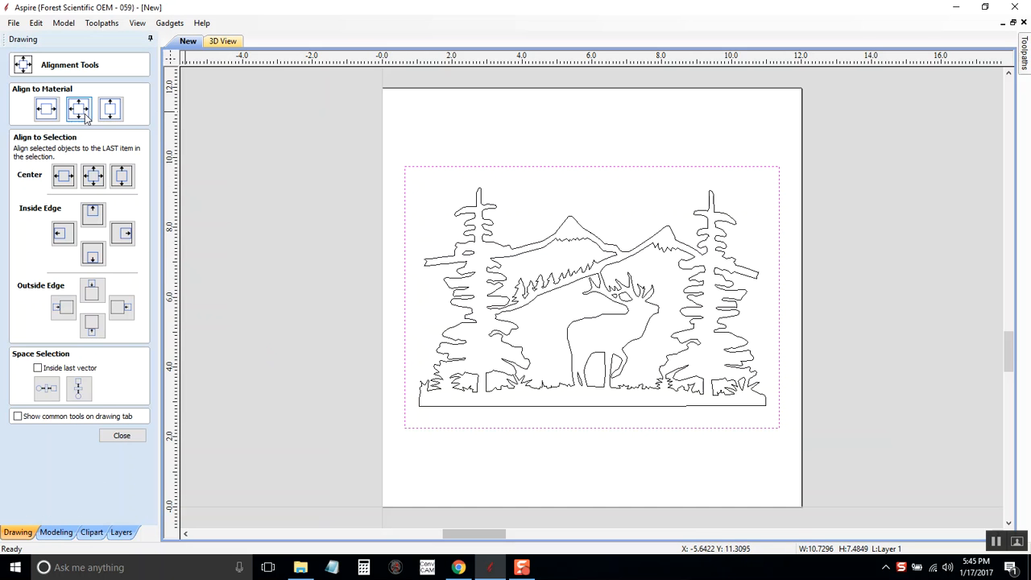
left_click(122, 435)
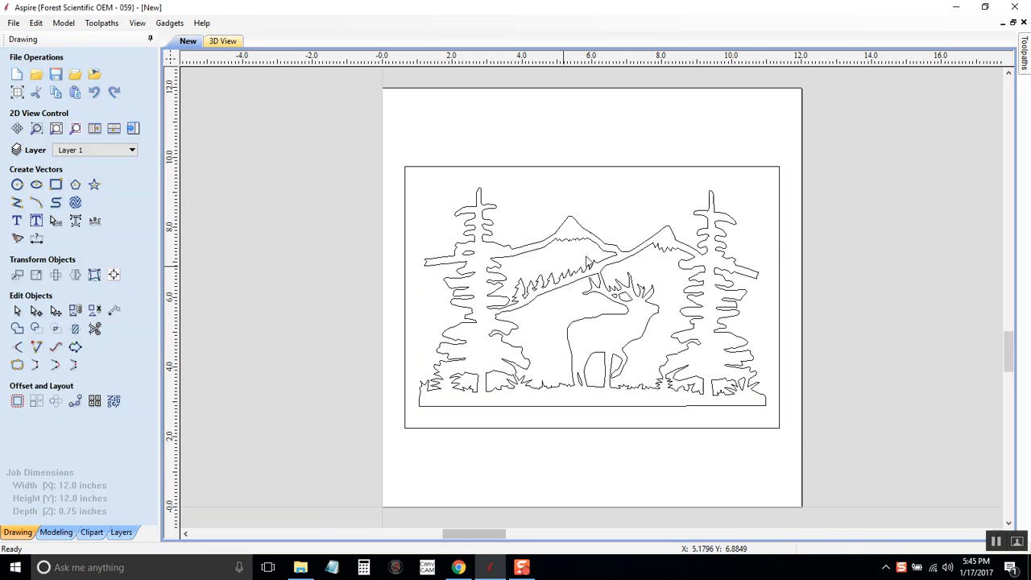
mouse_move(164, 160)
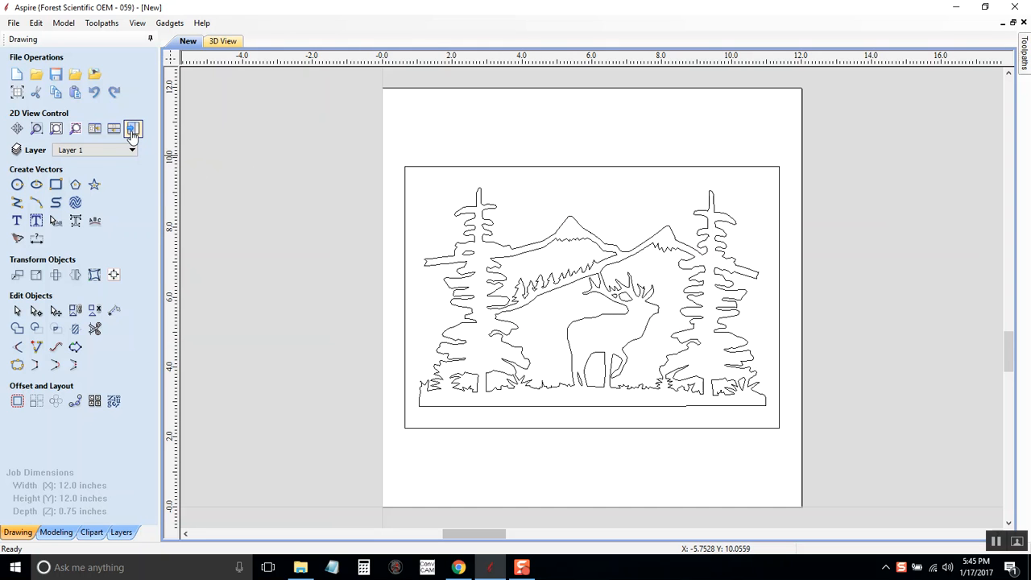
mouse_move(132, 129)
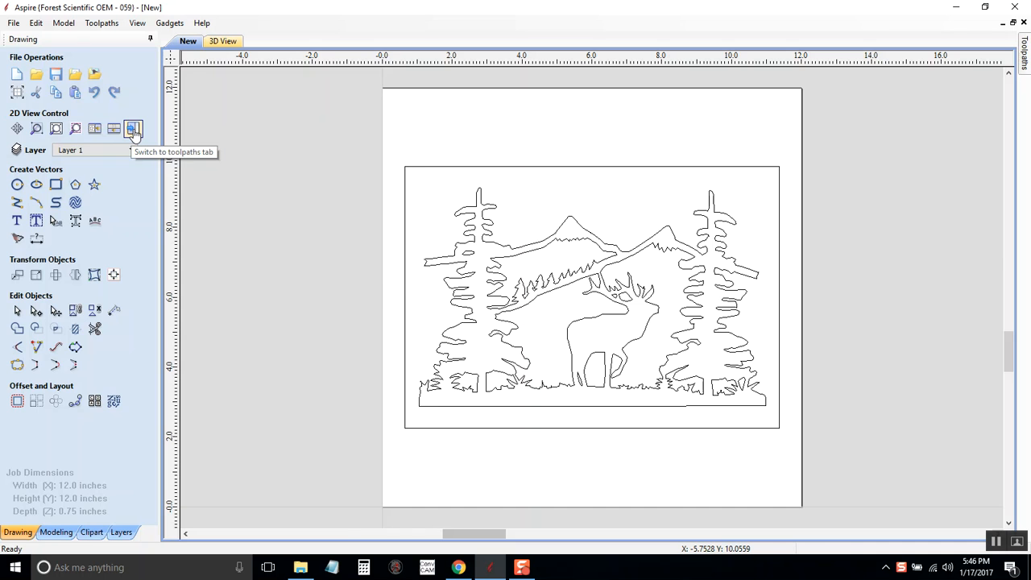
- Switch to the toolpath workspace, which has no toolpaths yet
left_click(133, 128)
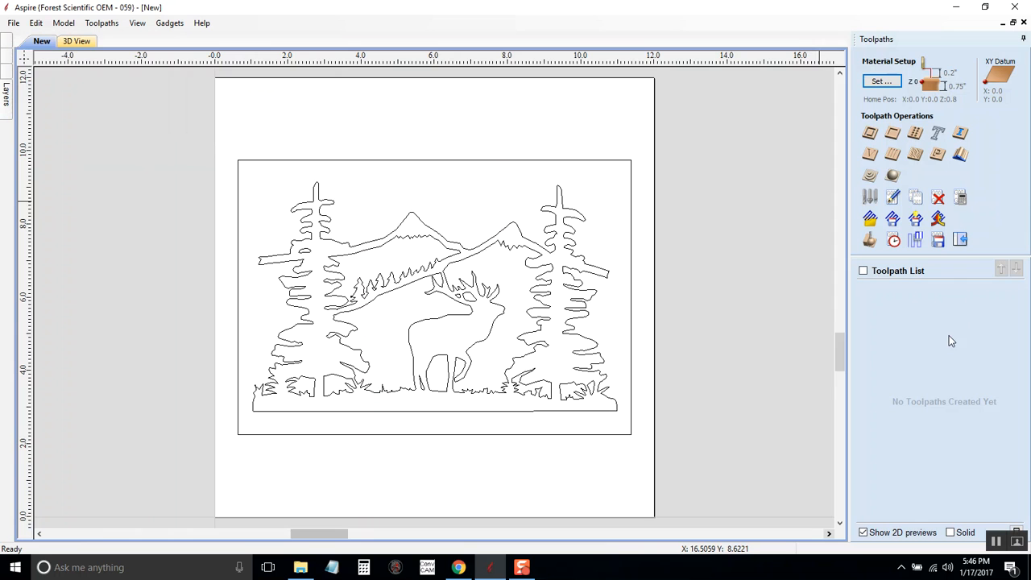
mouse_move(801, 328)
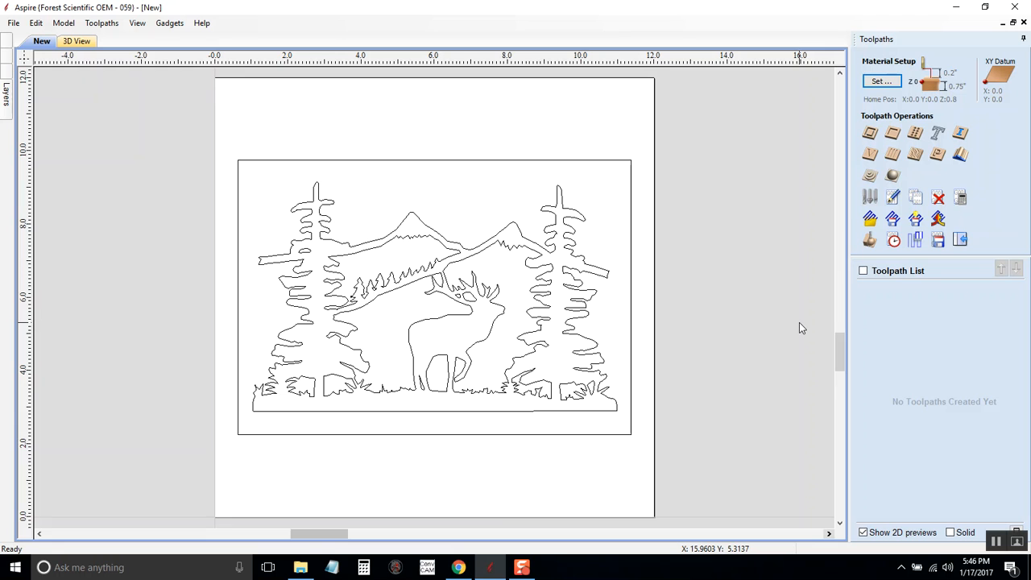
mouse_move(870, 155)
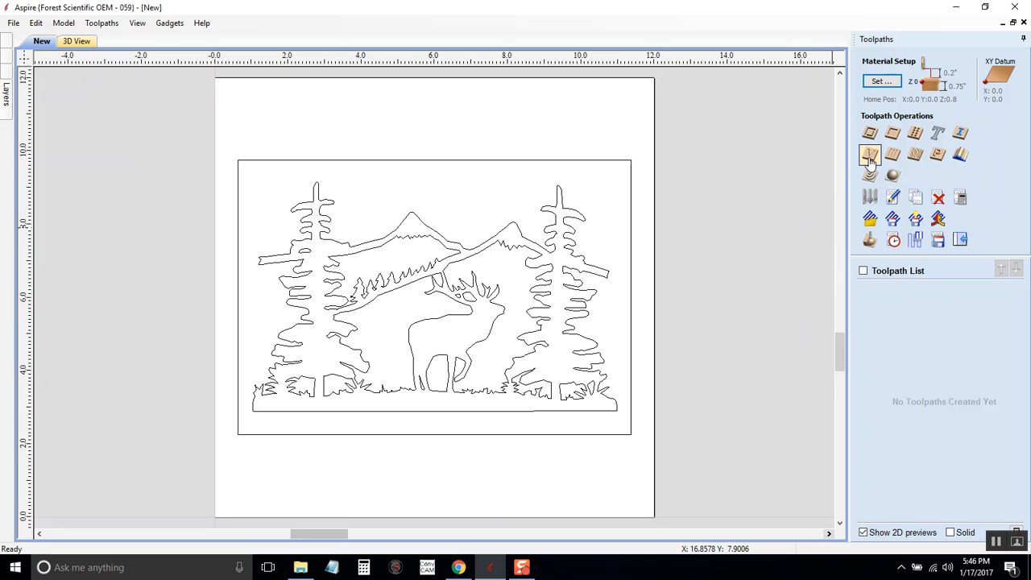
mouse_move(870, 155)
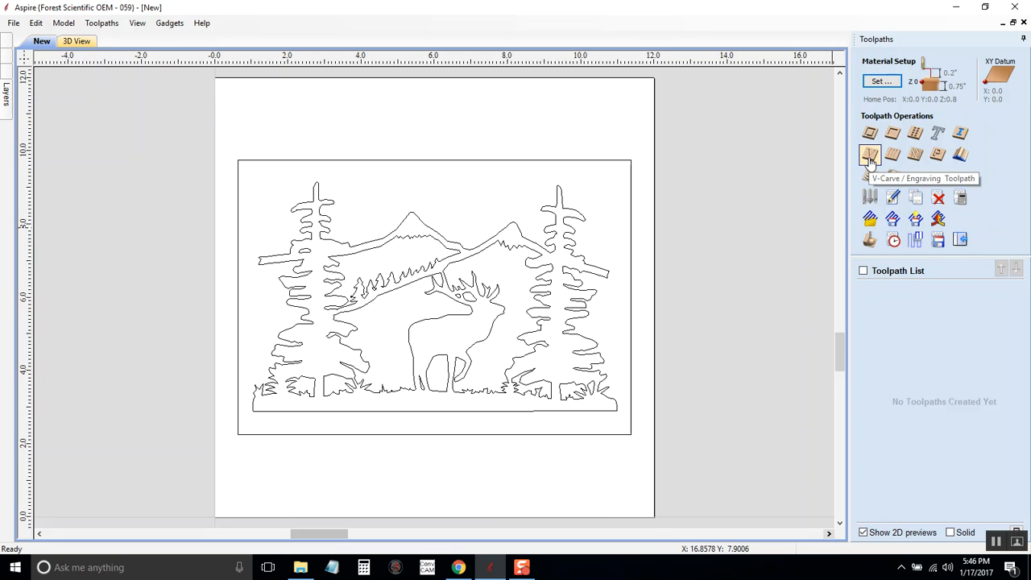
- Start a V-Carve / Engraving toolpath with a 90-degree V-bit and select the elk-and-forest outlines
left_click(869, 155)
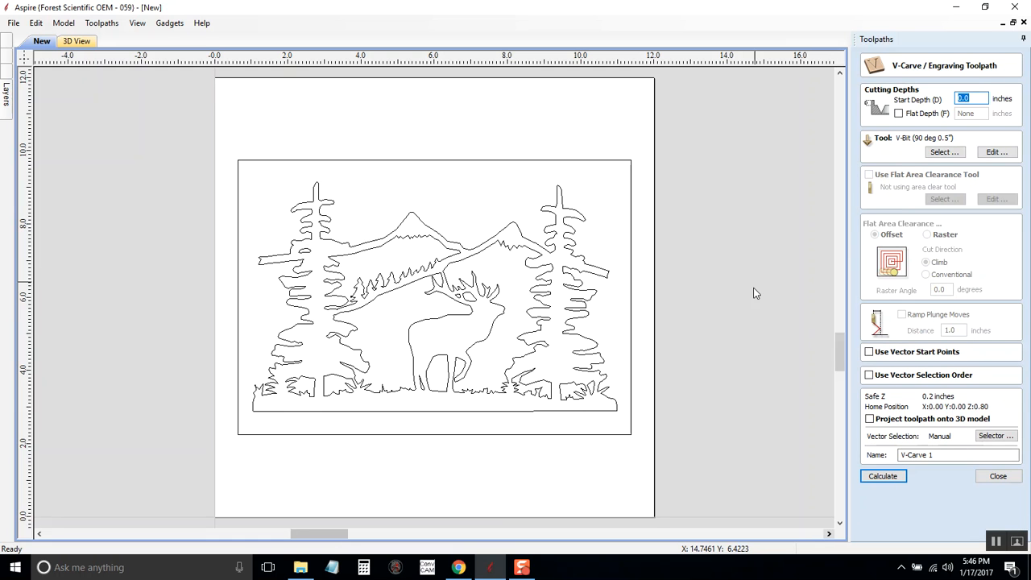
mouse_move(895, 338)
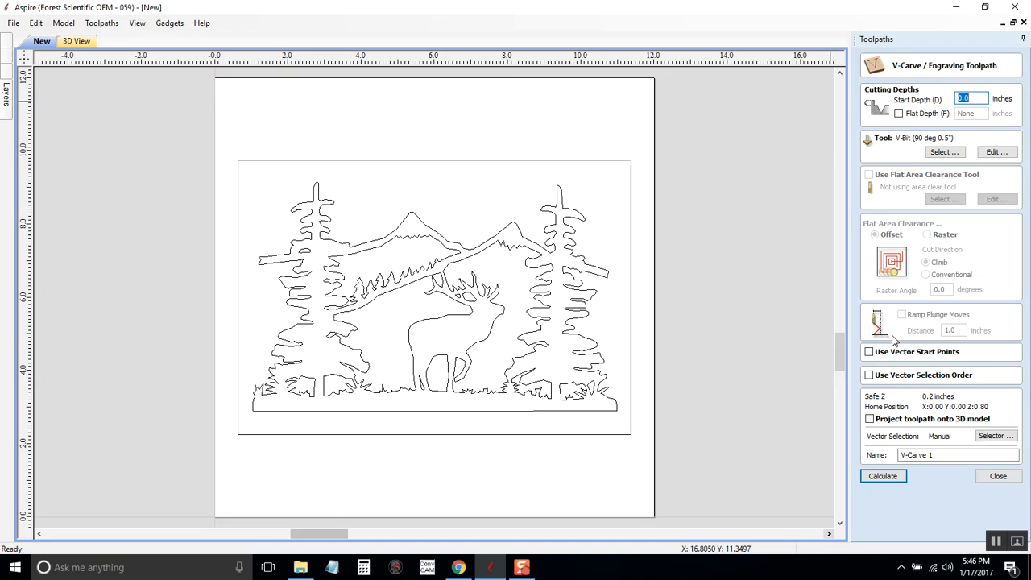
mouse_move(626, 175)
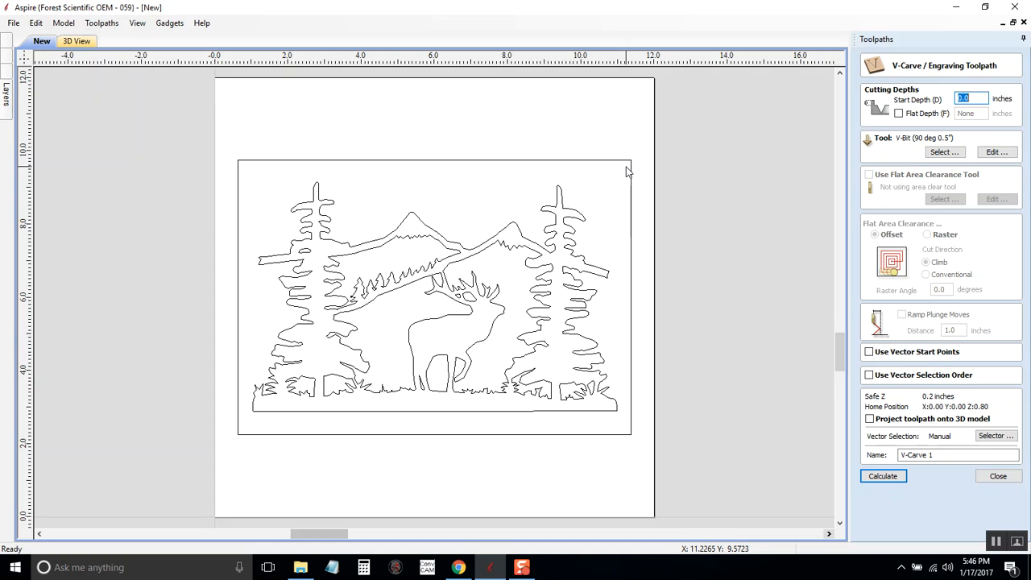
left_click_drag(627, 165, 556, 347)
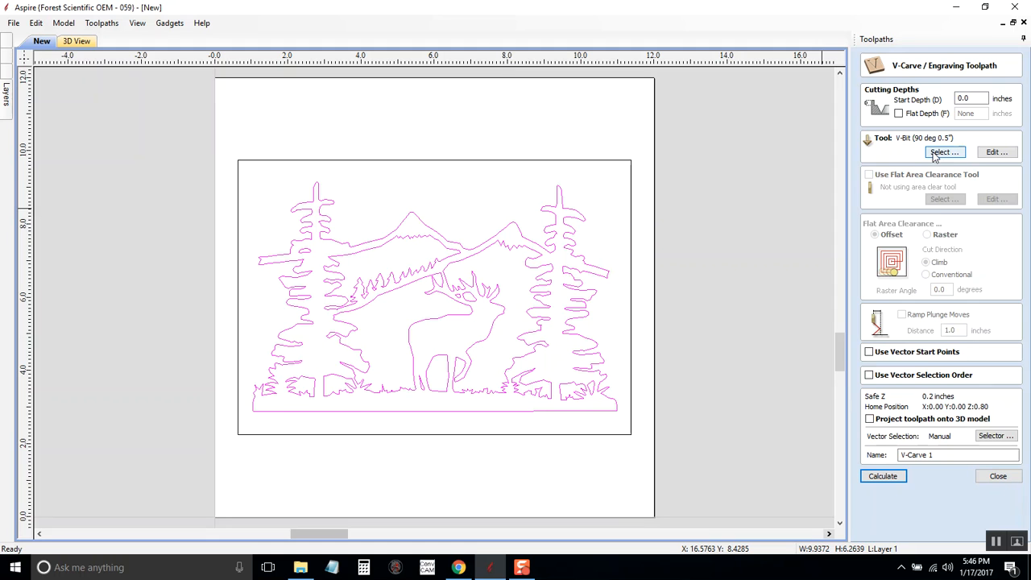
mouse_move(946, 153)
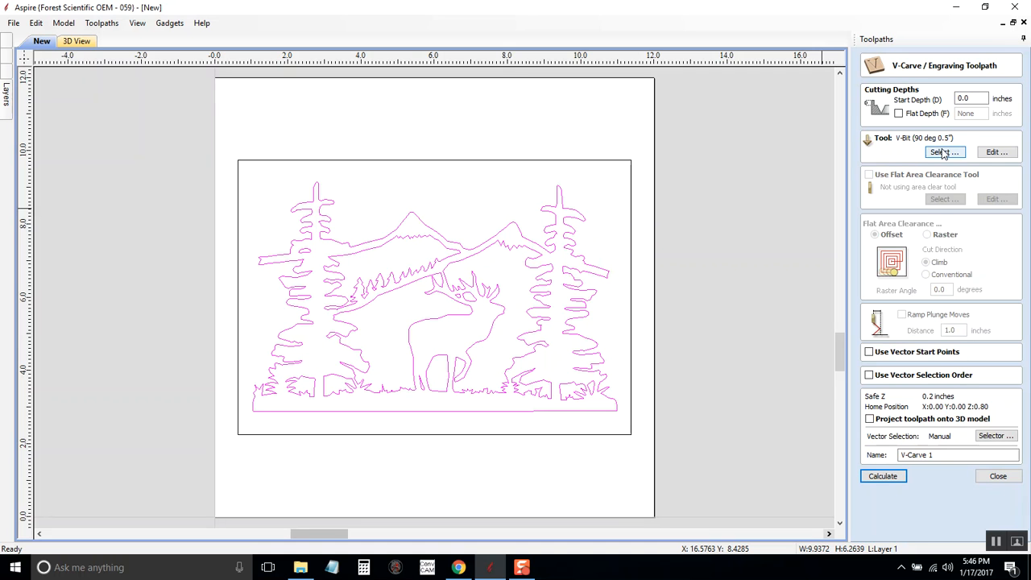
mouse_move(900, 174)
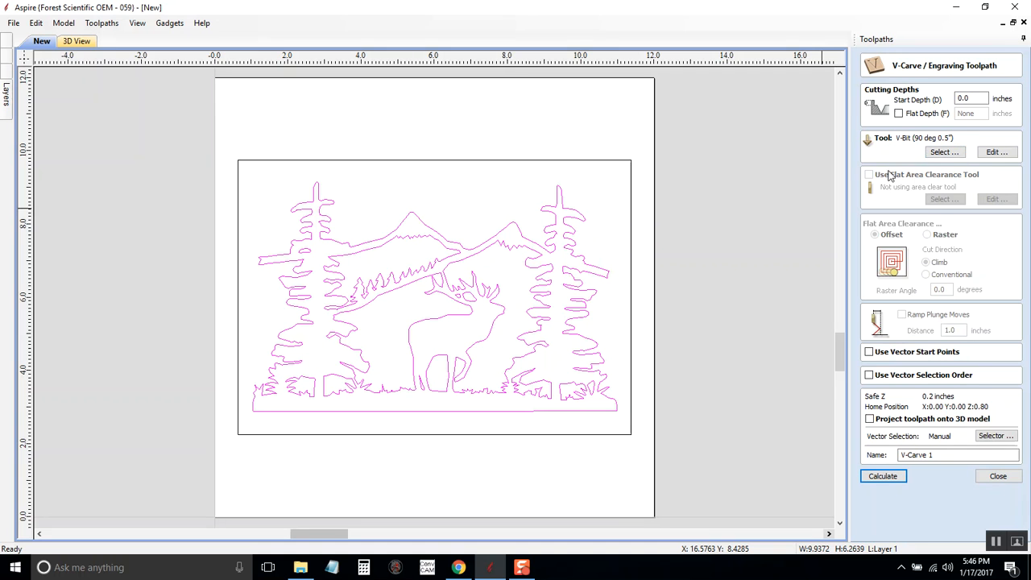
mouse_move(904, 476)
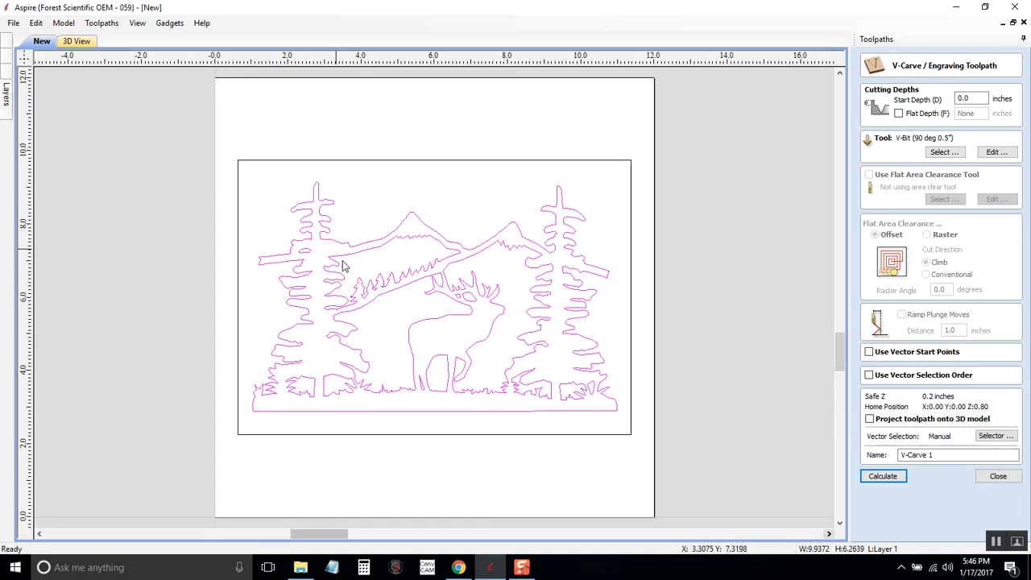
mouse_move(907, 133)
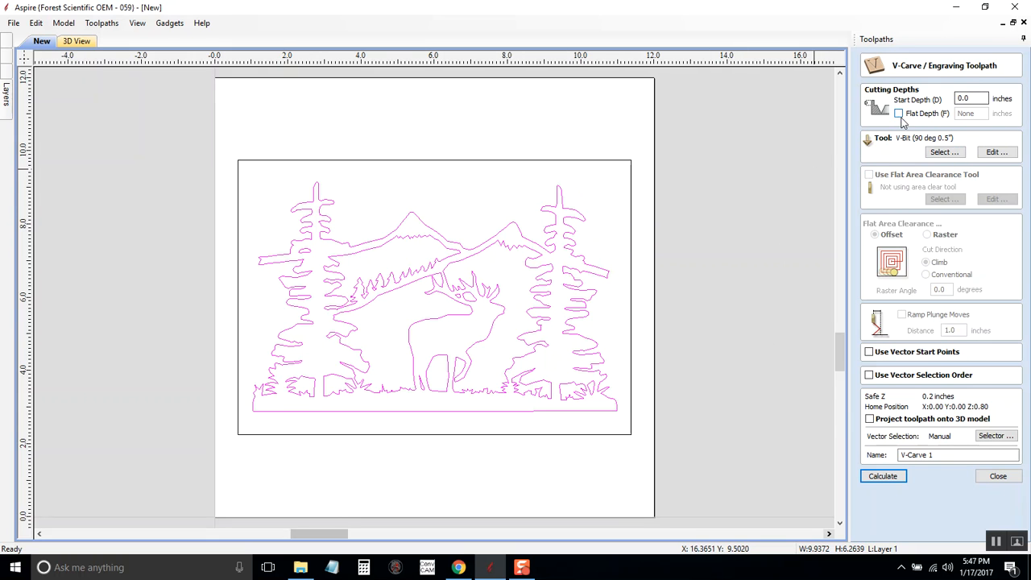
- Set flat depth to 0.125 inch and enable flat area clearance with the 0.25-inch end mill
left_click(898, 112)
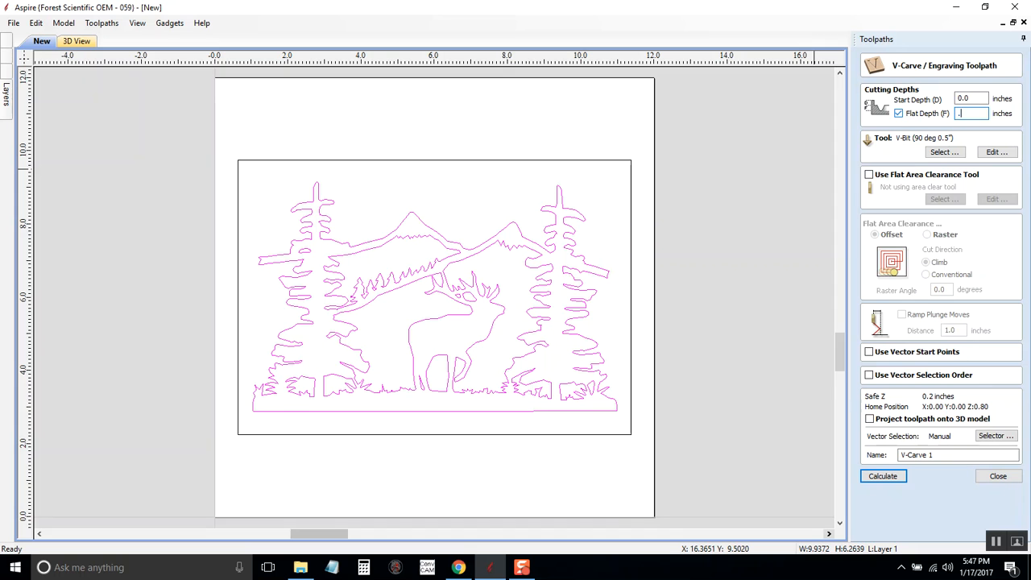
type("125")
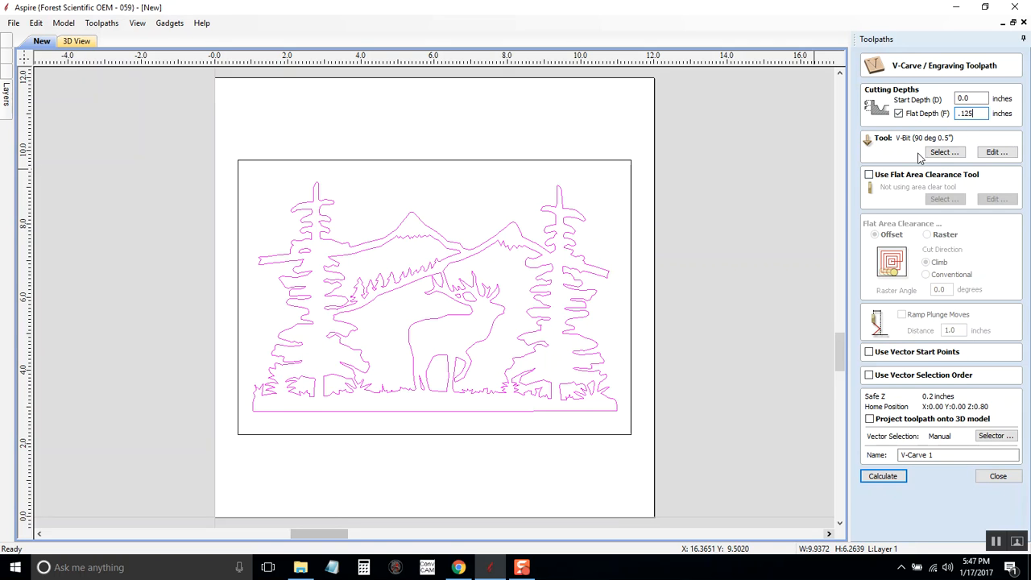
mouse_move(404, 316)
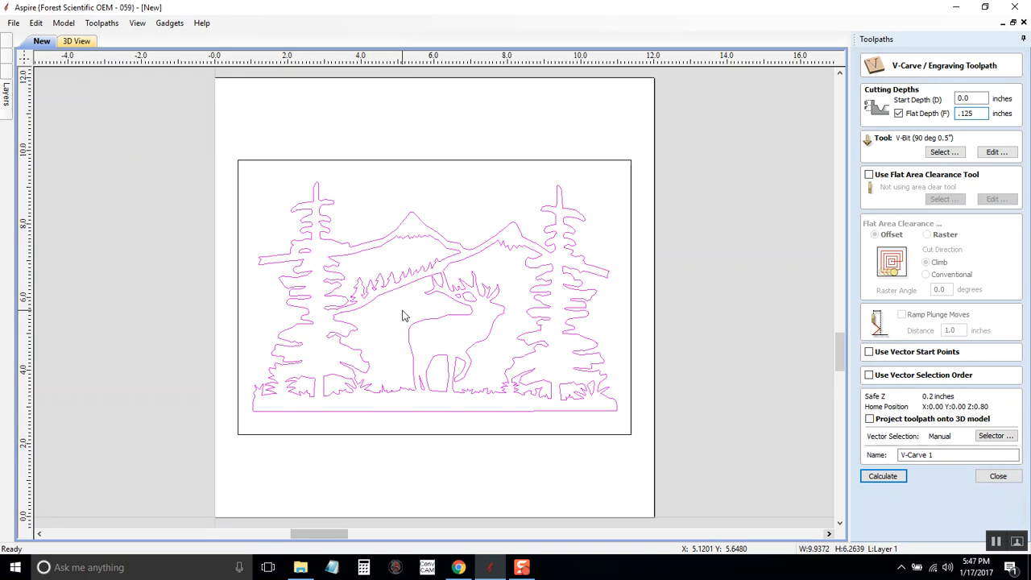
mouse_move(452, 314)
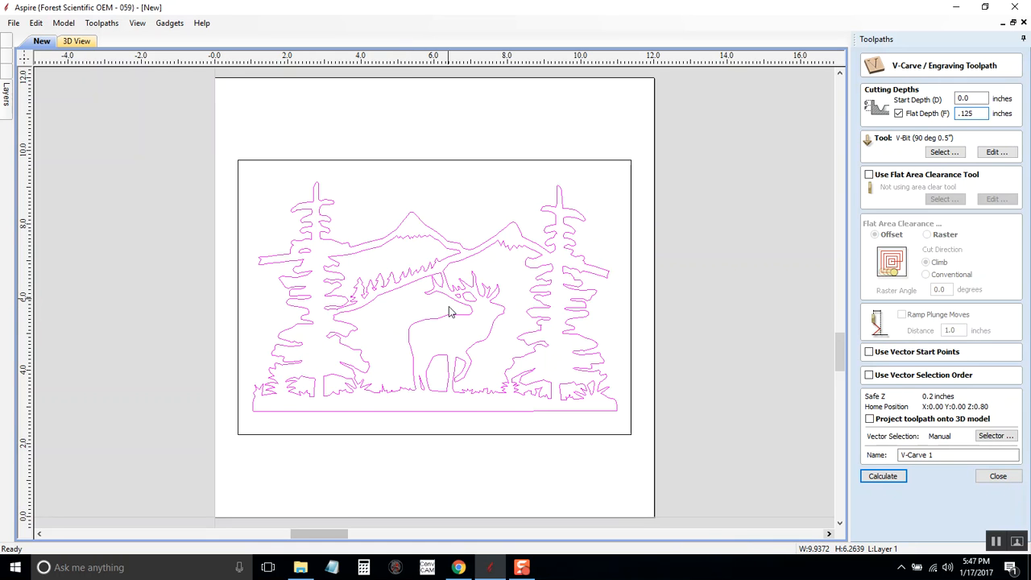
mouse_move(999, 122)
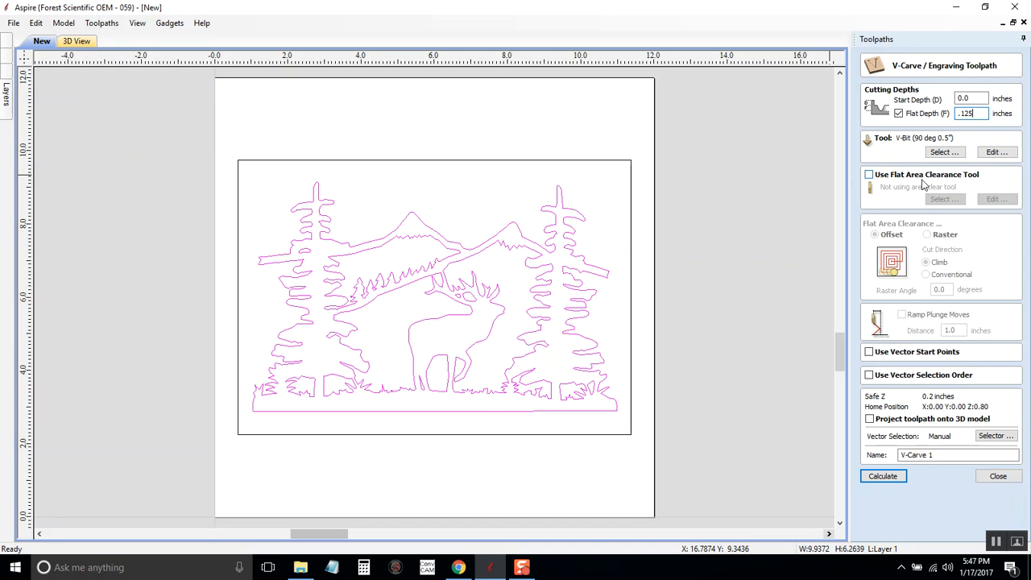
left_click(870, 174)
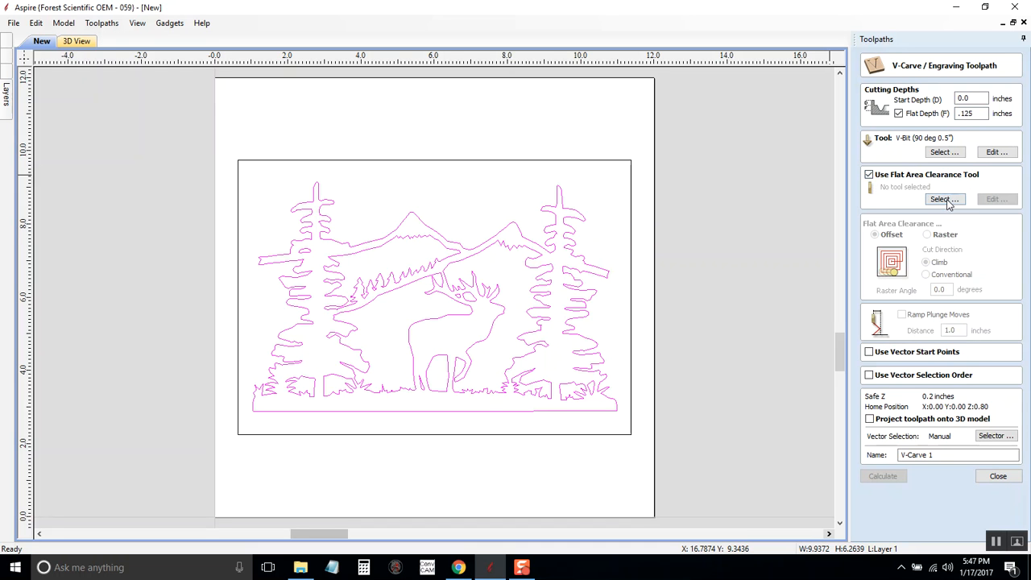
left_click(944, 199)
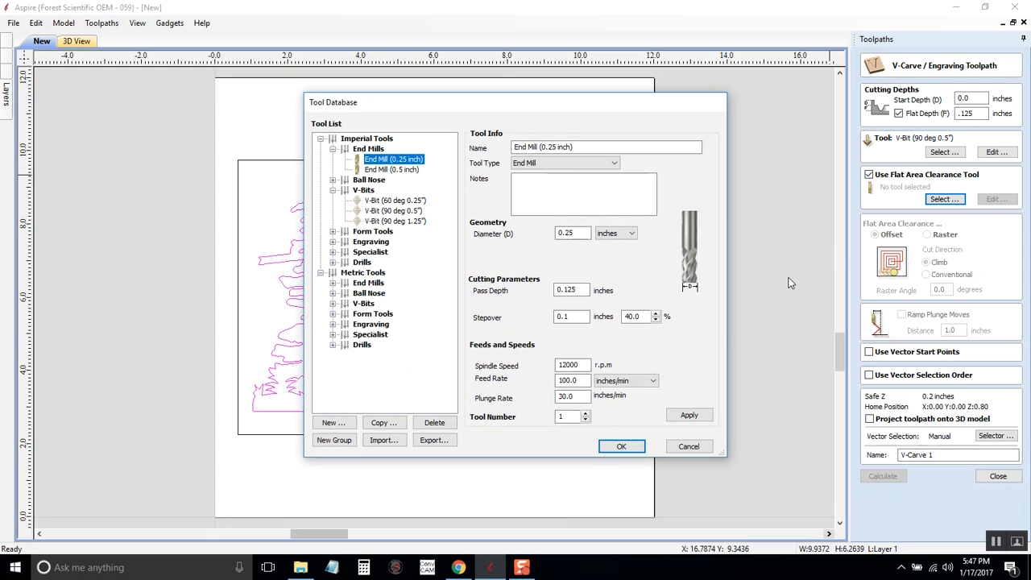
mouse_move(419, 205)
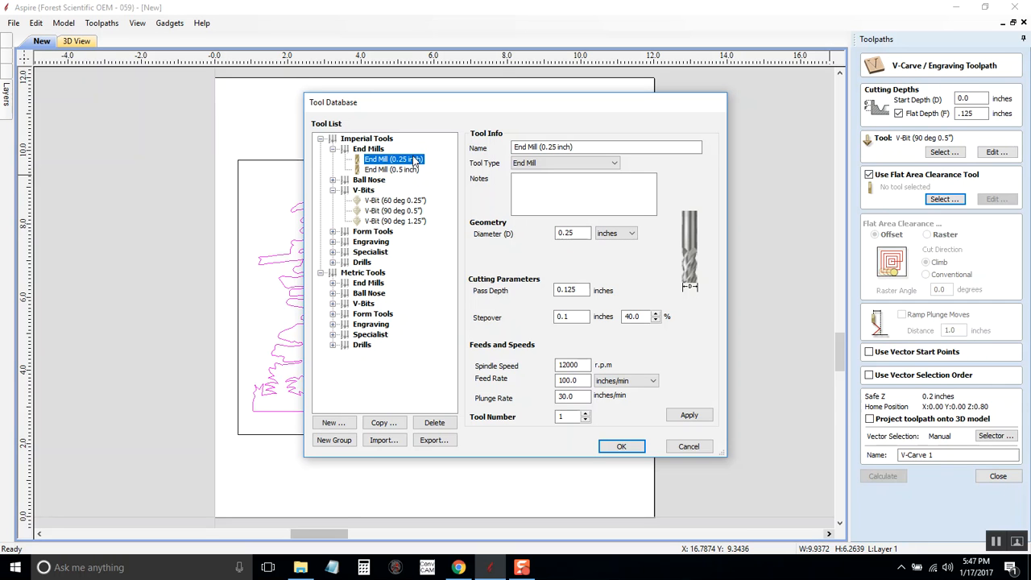
mouse_move(403, 158)
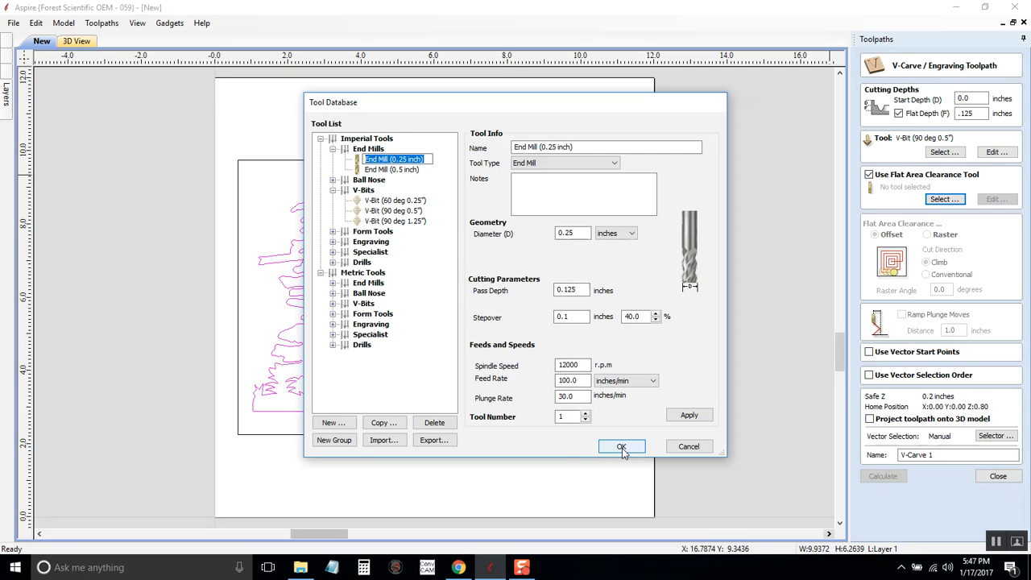
left_click(622, 446)
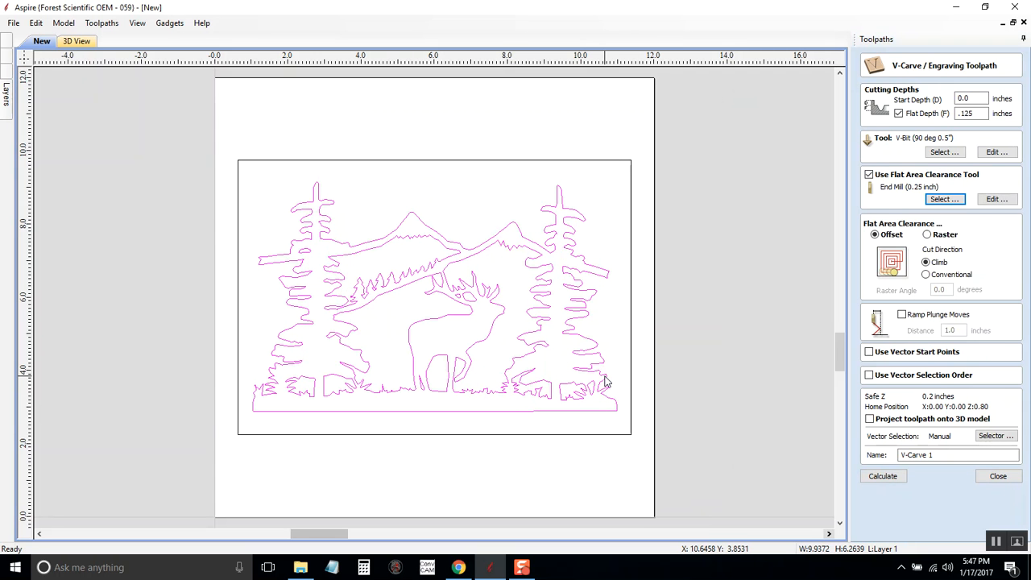
mouse_move(118, 203)
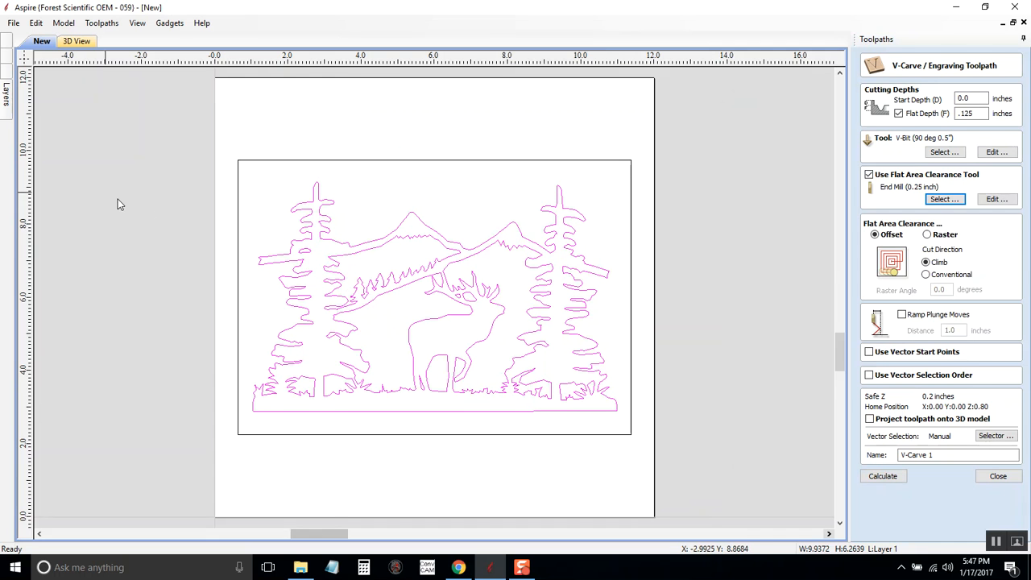
mouse_move(709, 251)
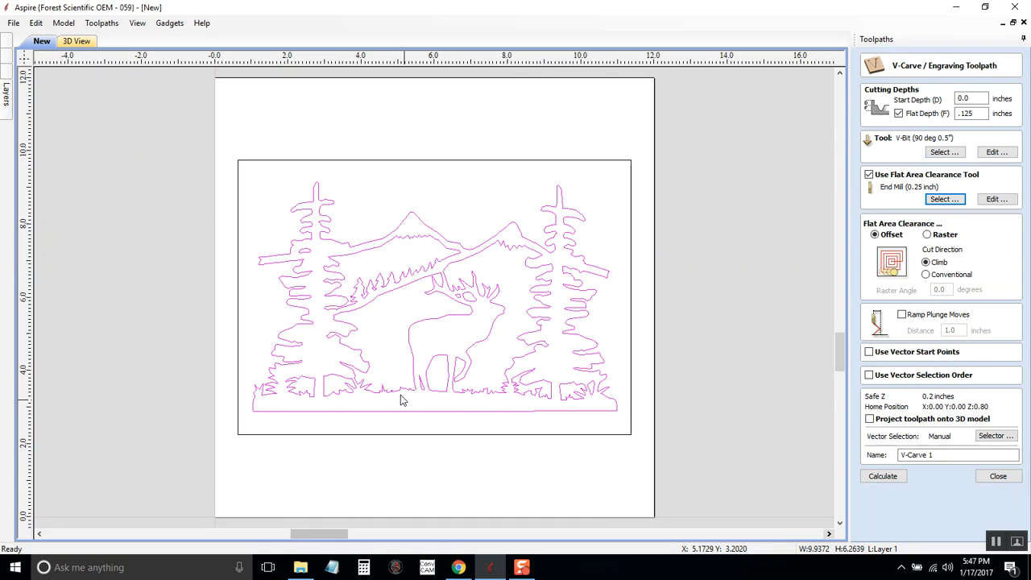
mouse_move(694, 284)
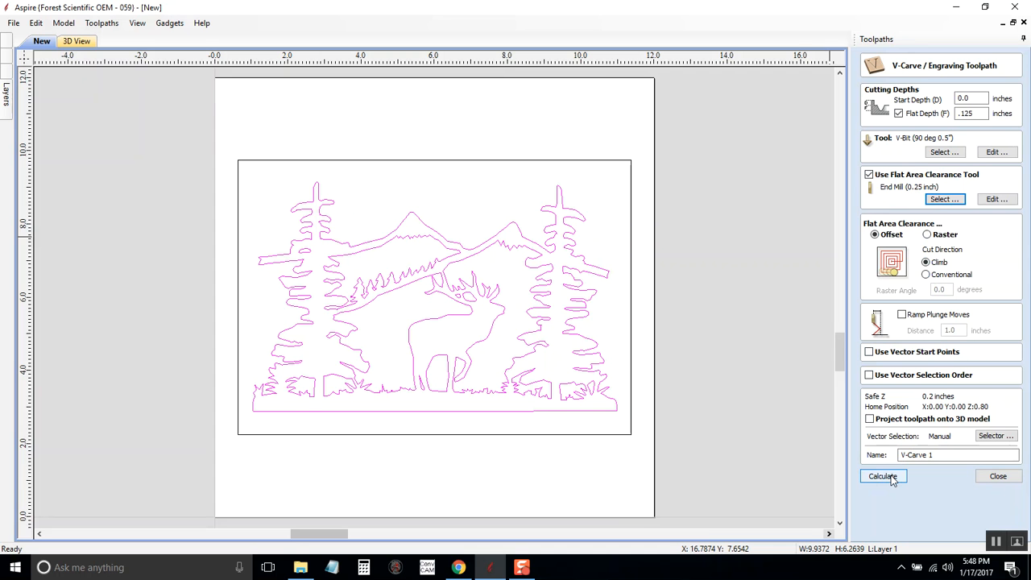
- Calculate V-Carve 1 and its pocket toolpath, previewed over the beech board
left_click(883, 476)
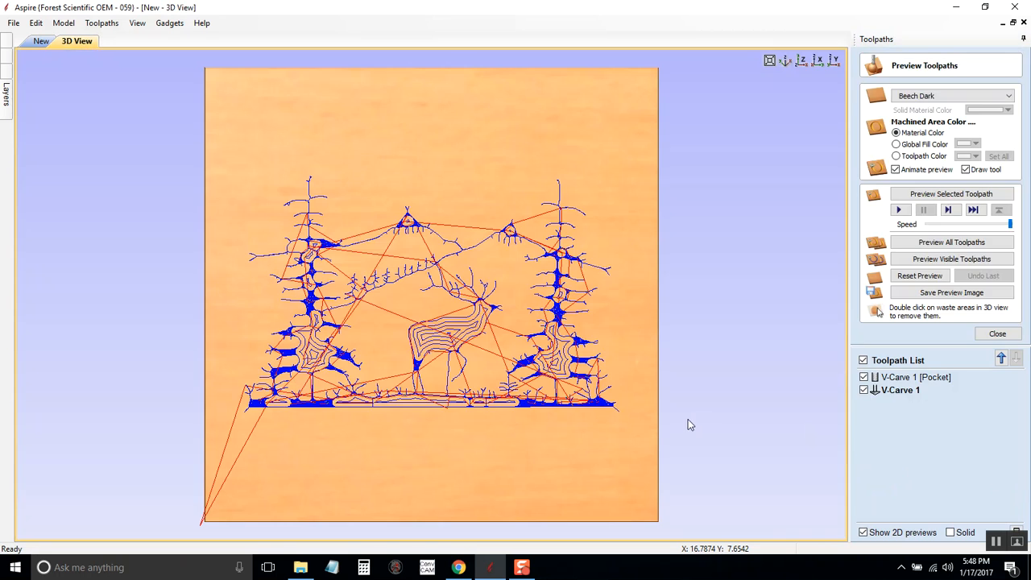
mouse_move(700, 417)
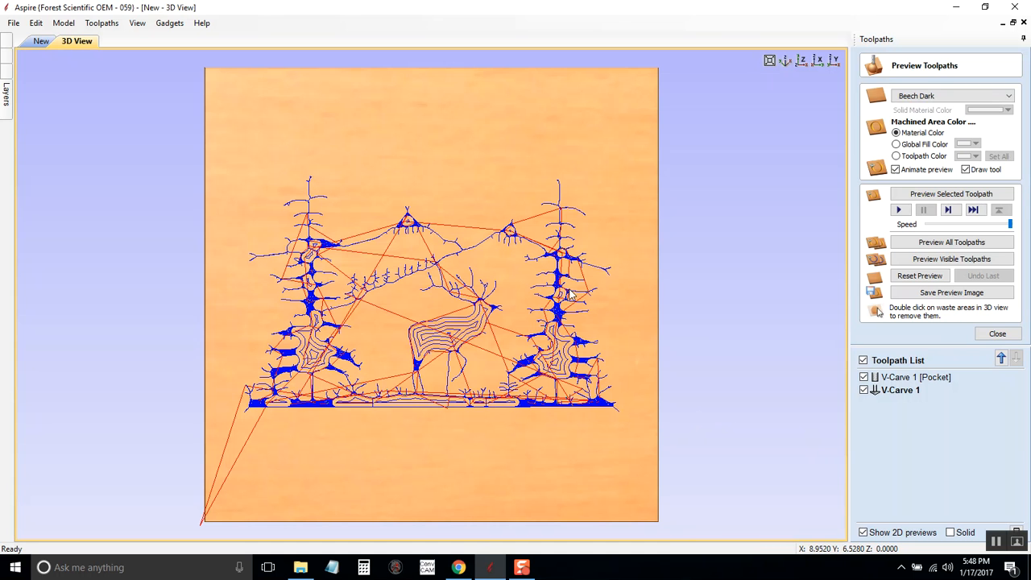
mouse_move(561, 371)
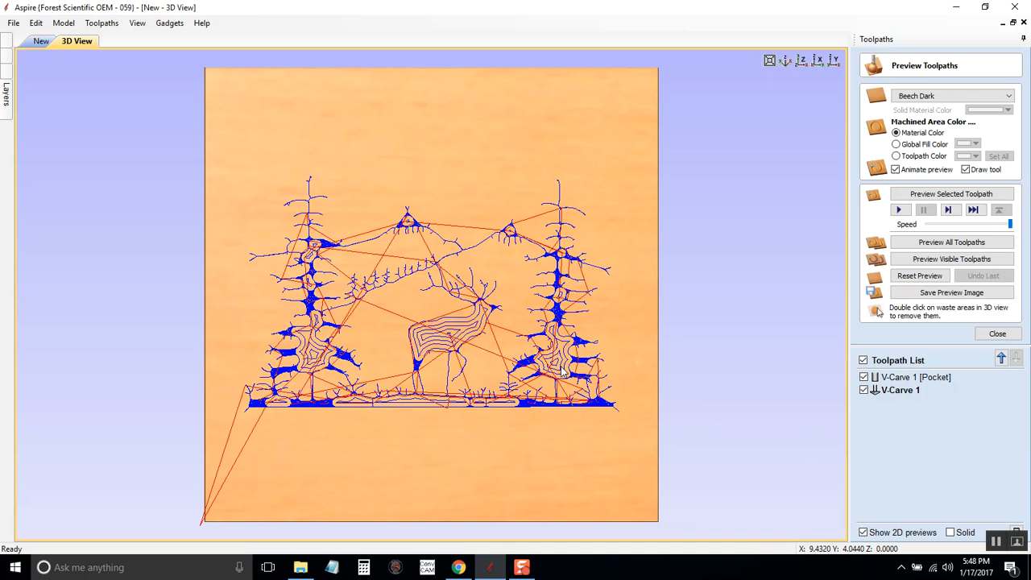
mouse_move(393, 358)
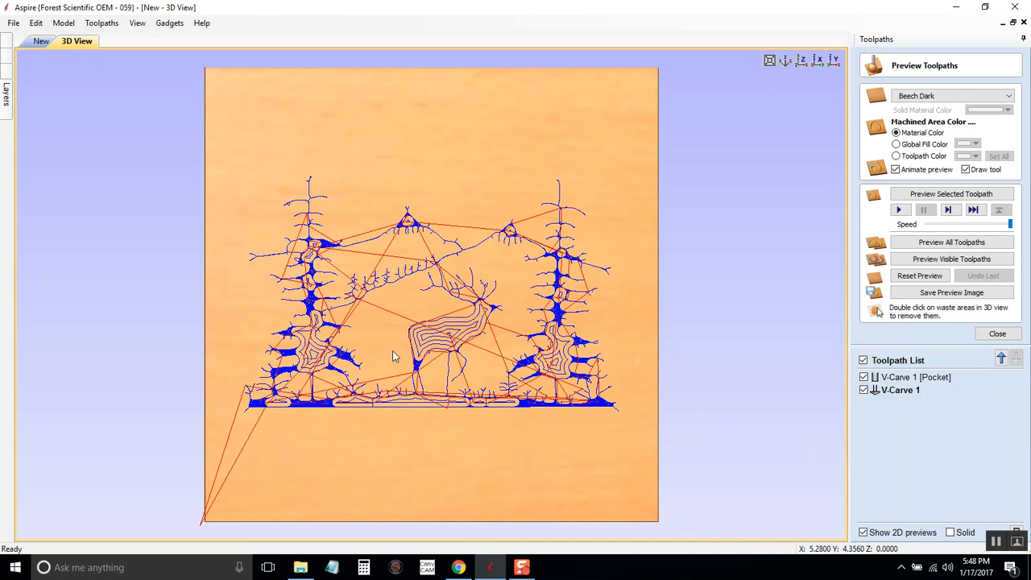
mouse_move(381, 213)
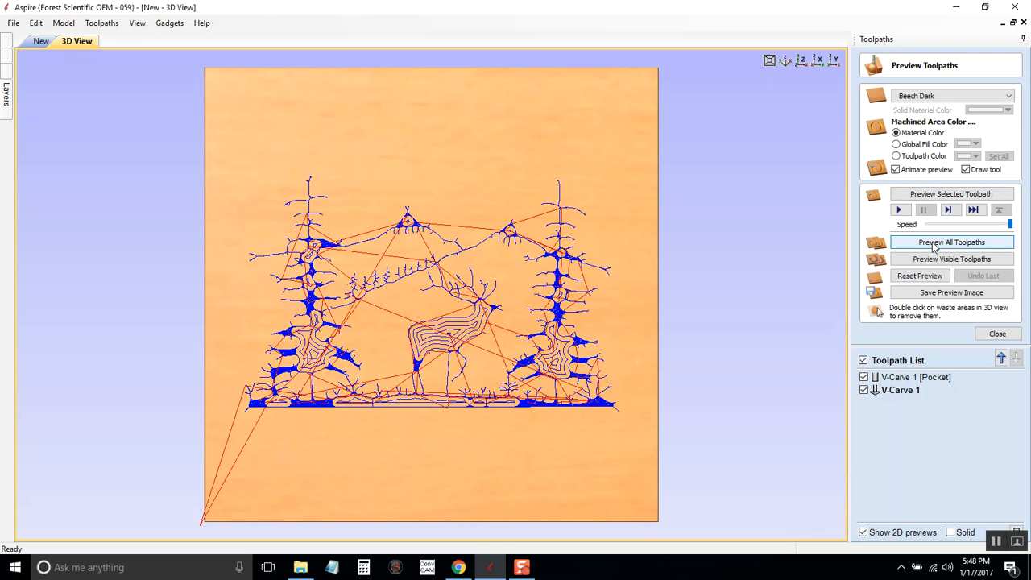
- Preview all toolpaths carving the elk scene, then reset to a blank board and close the preview
left_click(952, 242)
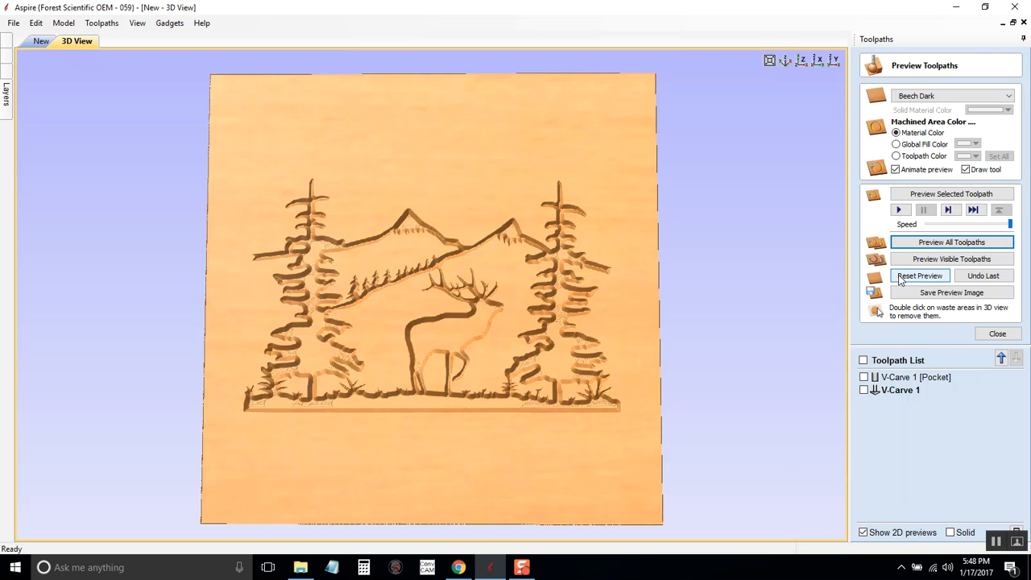
left_click(920, 276)
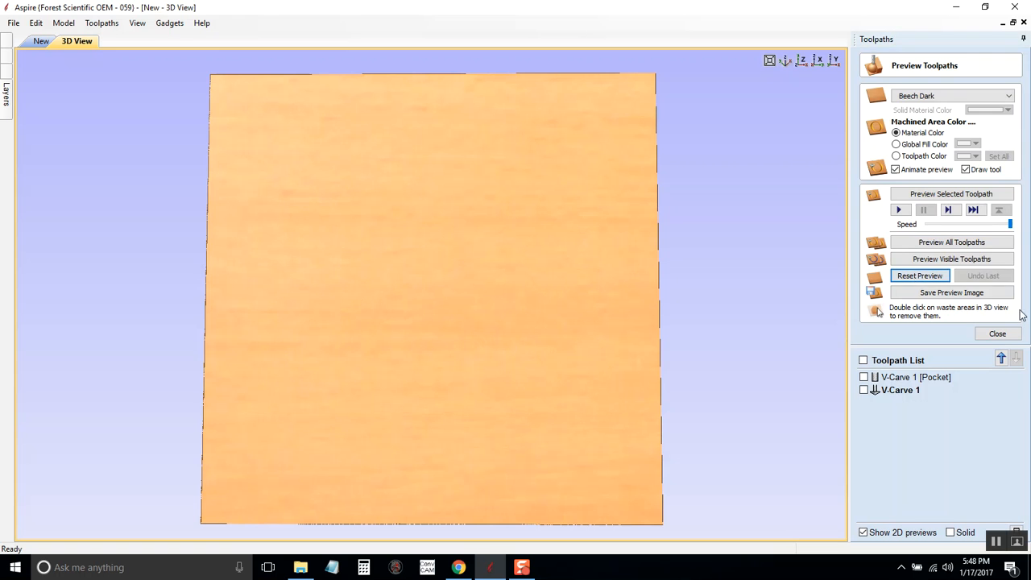
left_click(998, 334)
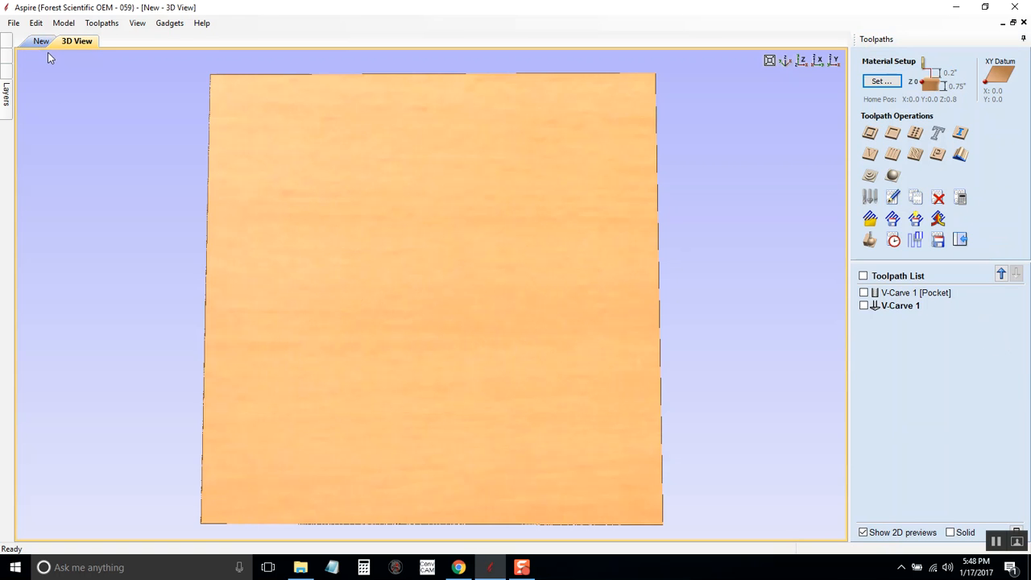
- Return to the 2D drawing of the bordered elk-and-trees outlines
left_click(39, 41)
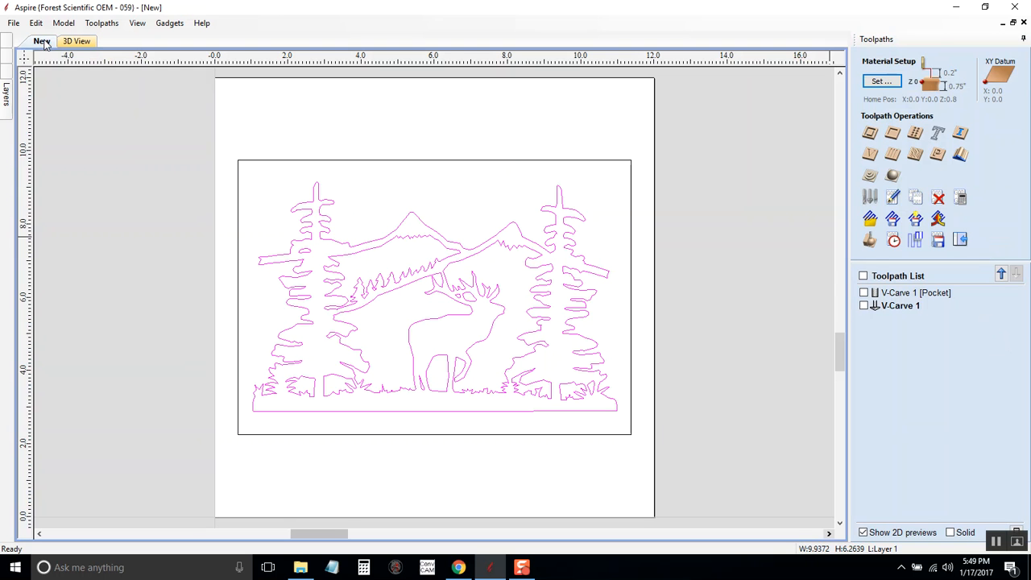
mouse_move(510, 407)
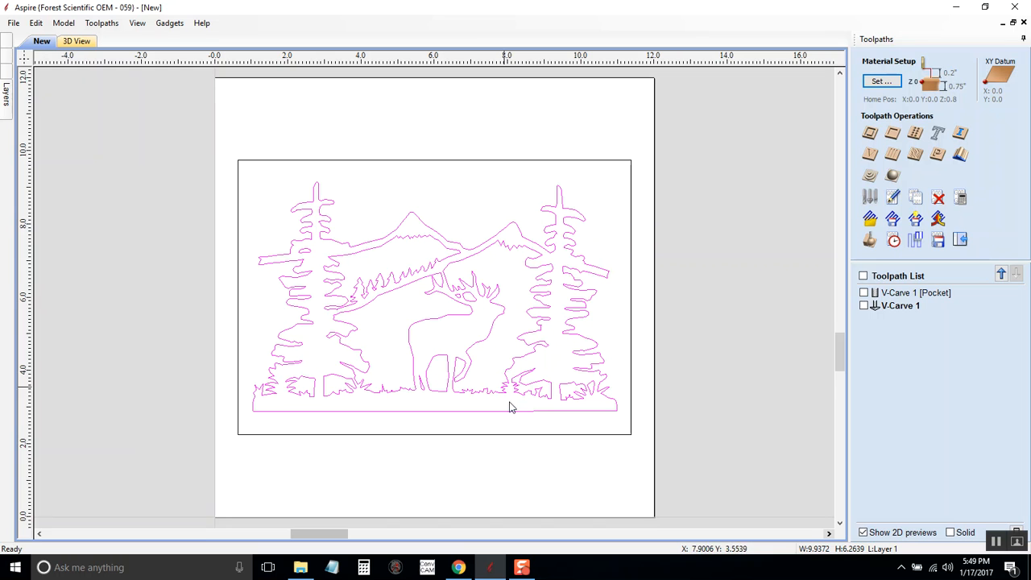
mouse_move(646, 152)
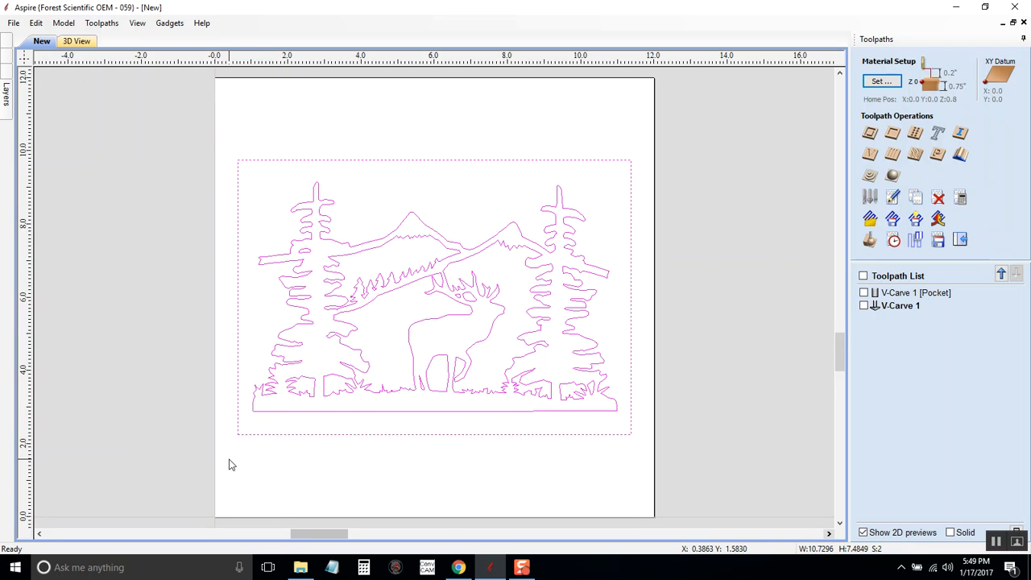
mouse_move(246, 465)
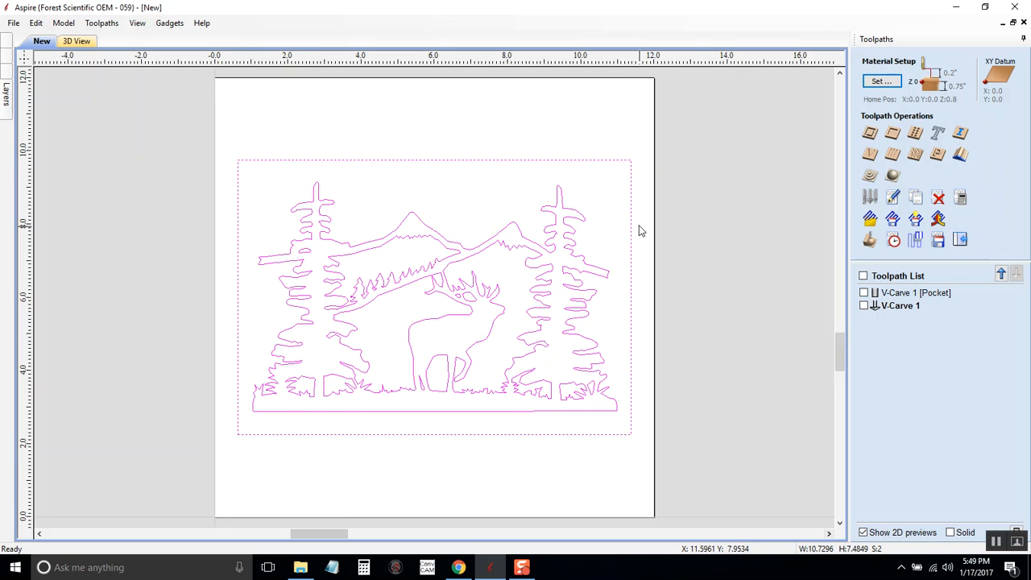
mouse_move(600, 272)
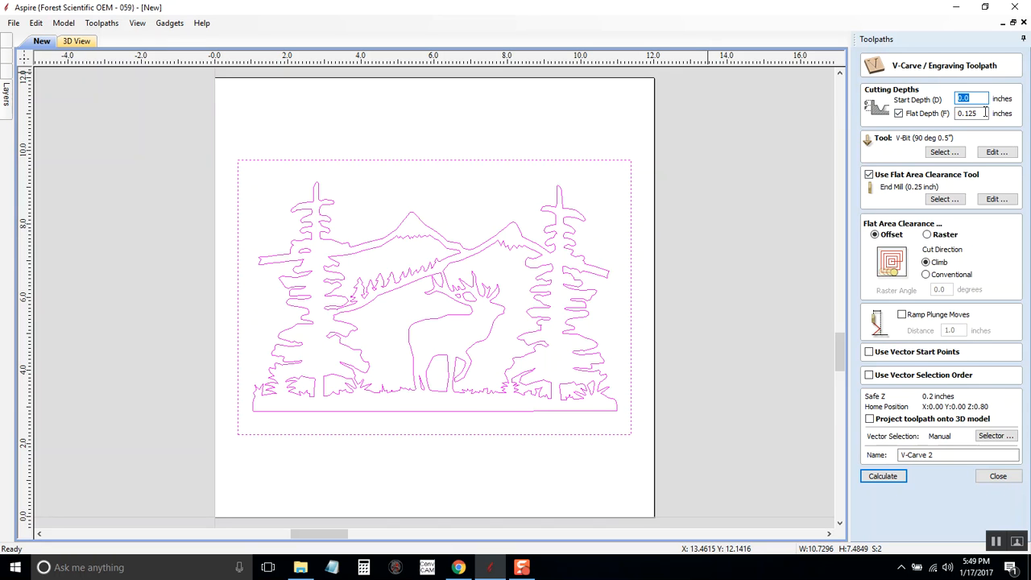
mouse_move(982, 119)
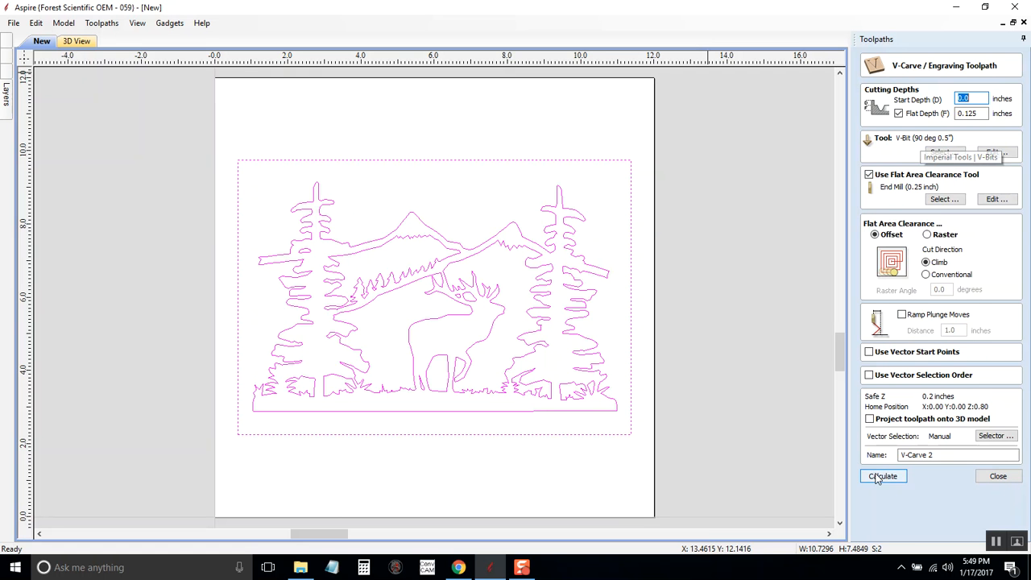
- Calculate V-Carve 2 and its pocket clearance covering the elk scene and border
left_click(883, 476)
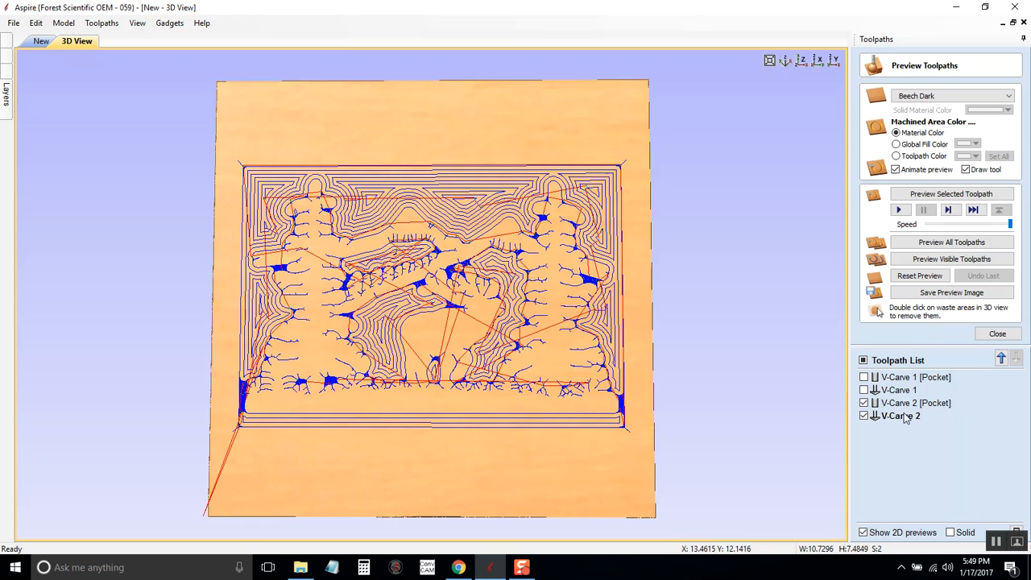
- Preview the V-Carve 2 [Pocket] toolpath, then select the V-Carve 2 pass to preview
left_click(915, 403)
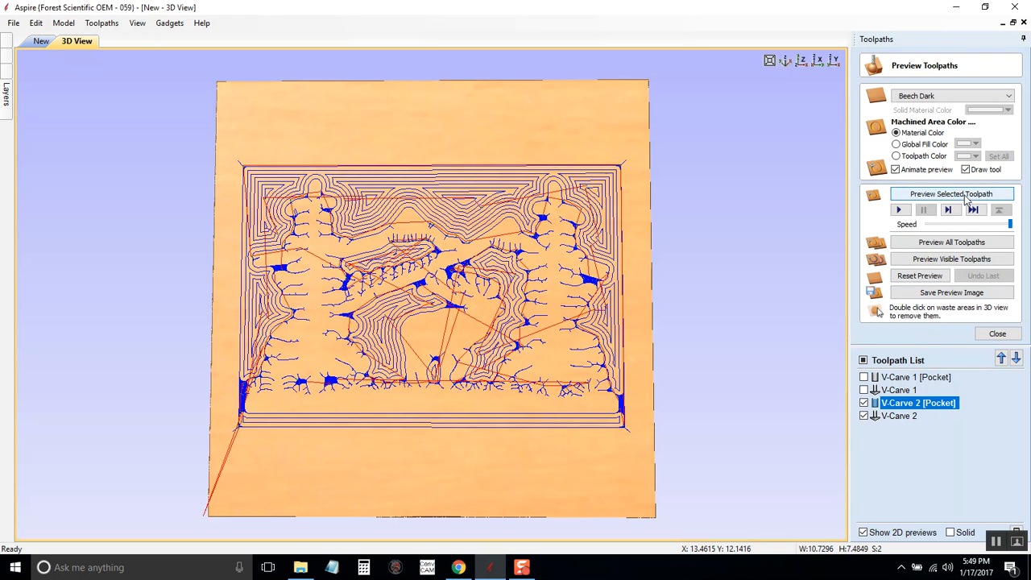
left_click(952, 194)
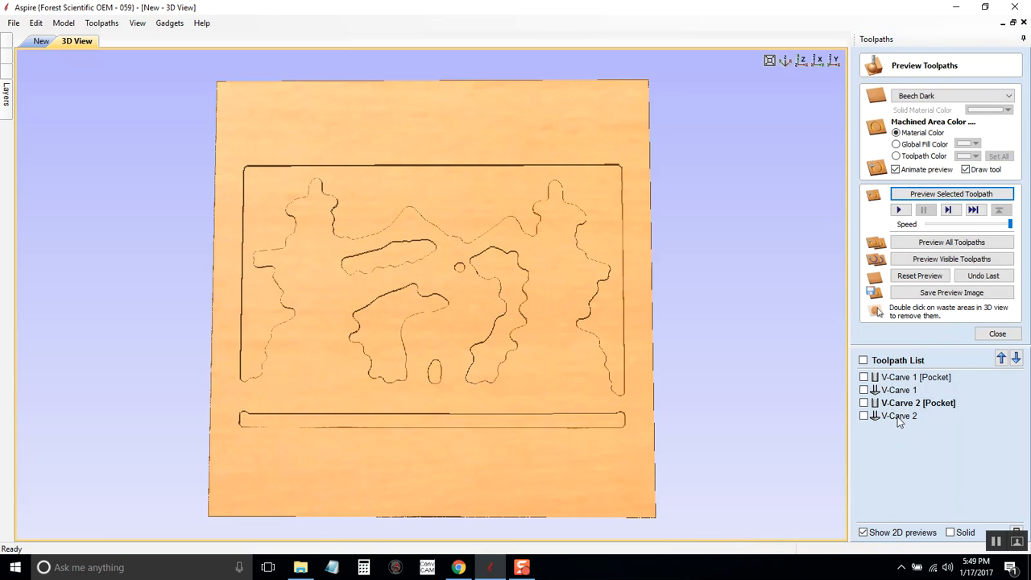
left_click(898, 416)
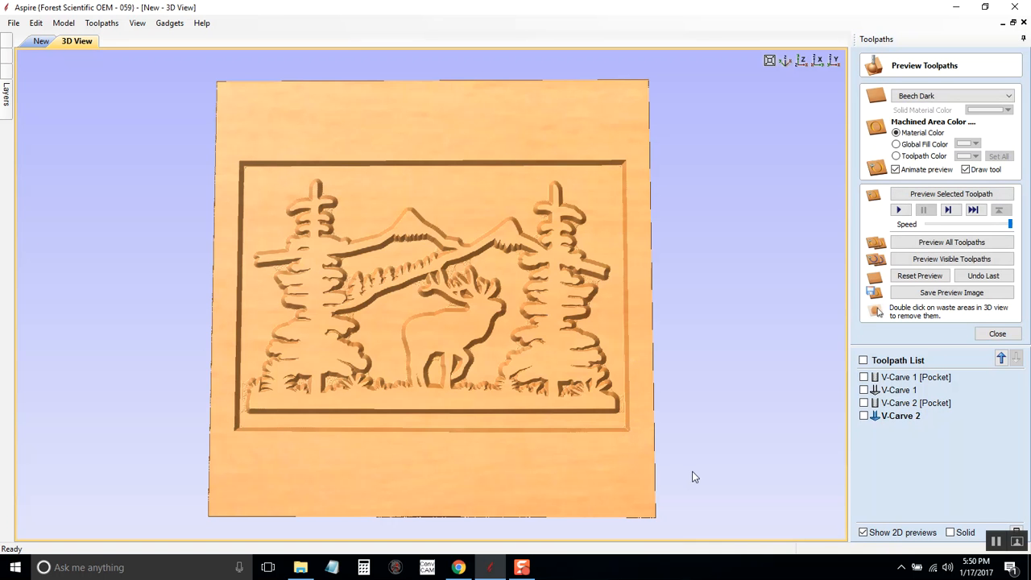
mouse_move(373, 473)
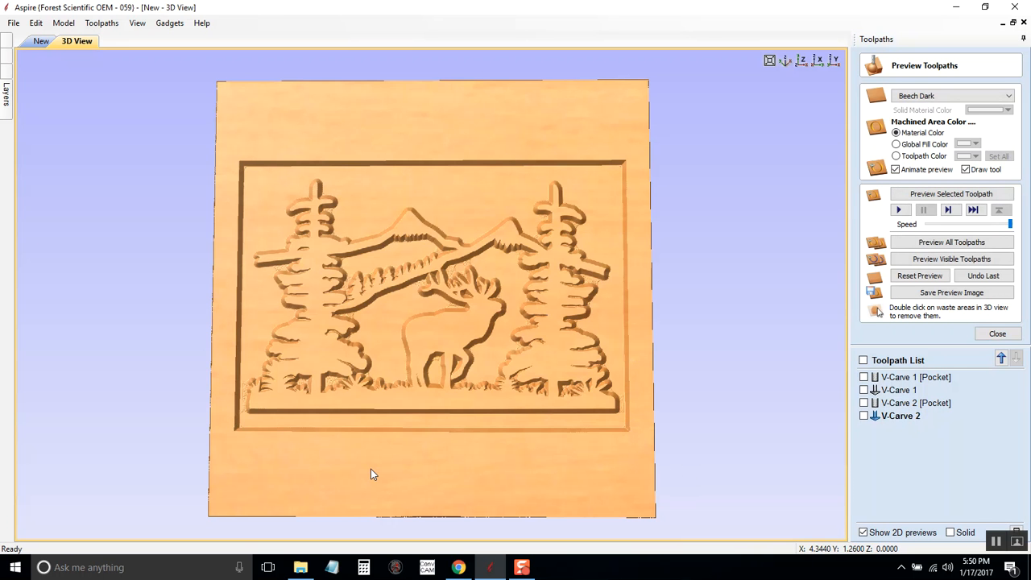
mouse_move(376, 463)
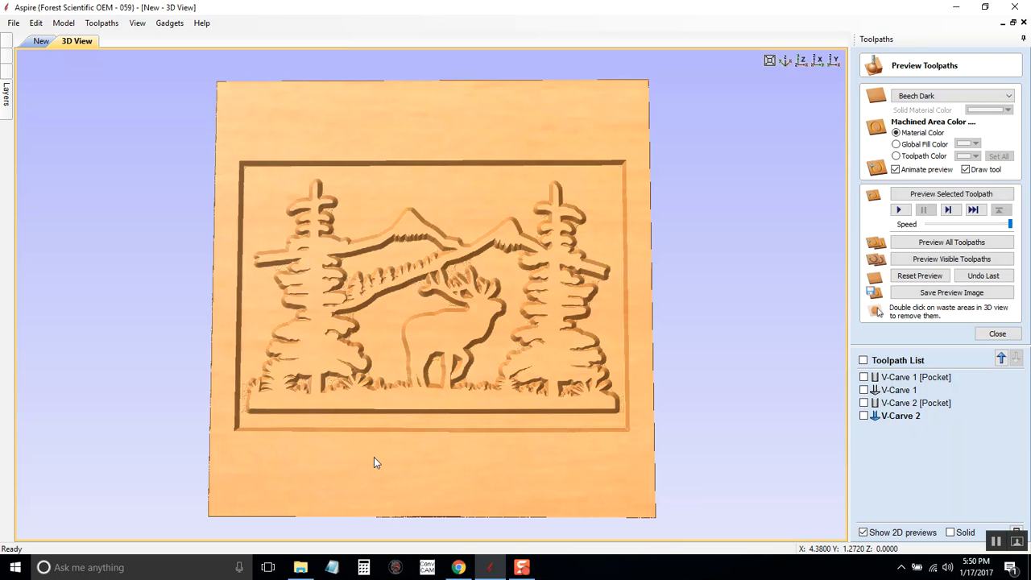